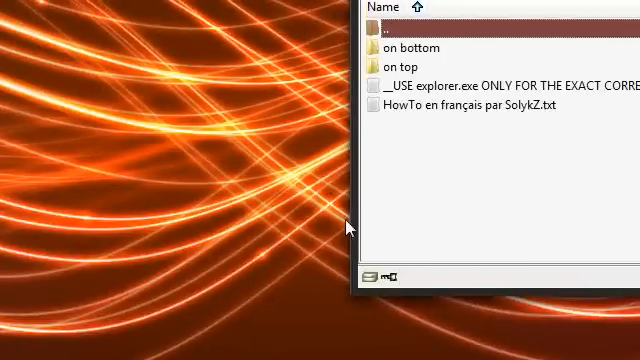
Drag the custom explorer.exe out of the archive window onto the desktop
left_click(14, 345)
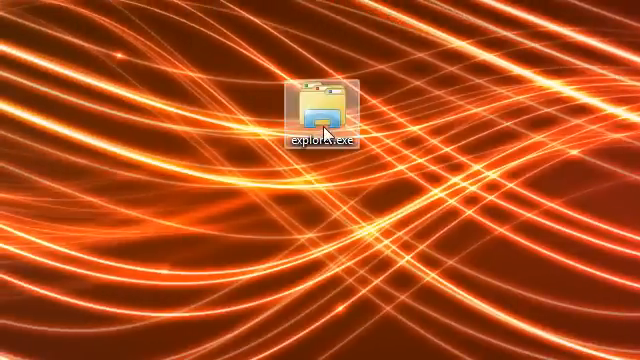
Browse the file list of the C:\Windows folder in Windows Explorer
double_click(318, 95)
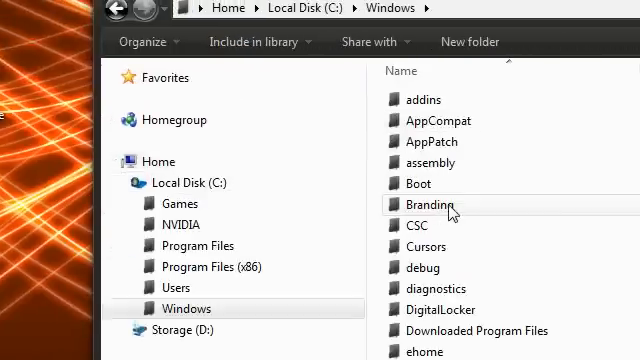
scroll("down", 3)
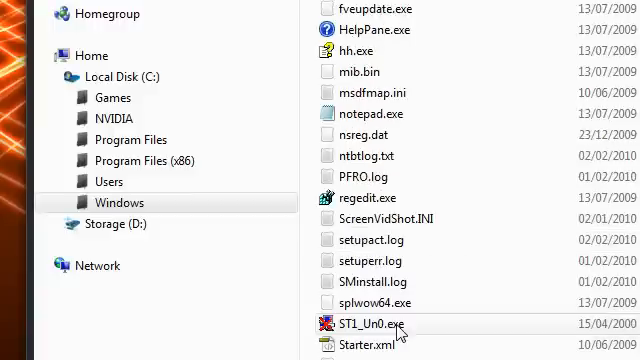
scroll("up", 3)
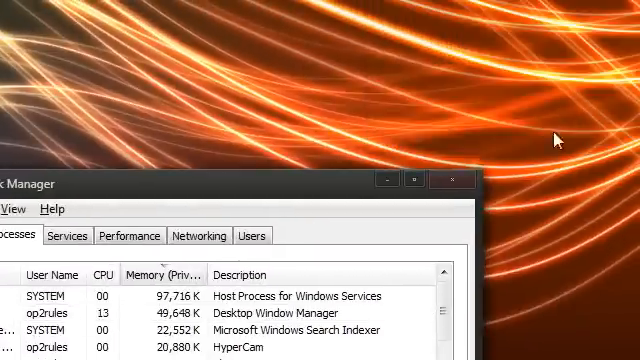
End the explorer.exe process and confirm the warning
left_click(77, 149)
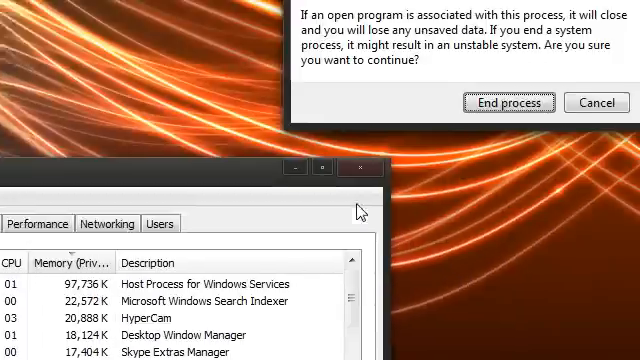
left_click(504, 102)
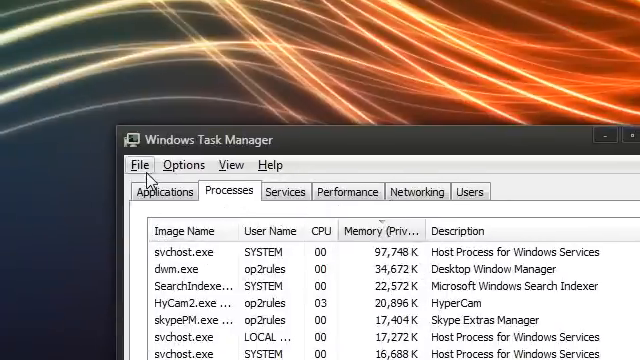
In C:\Windows, delete explorer.exe and rename explorer.exe.old back to explorer.exe
left_click(141, 165)
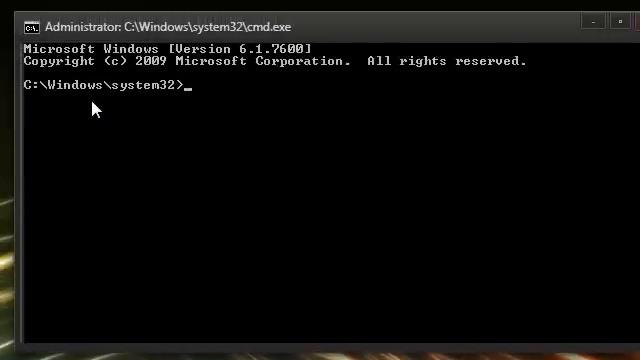
type("cd ..")
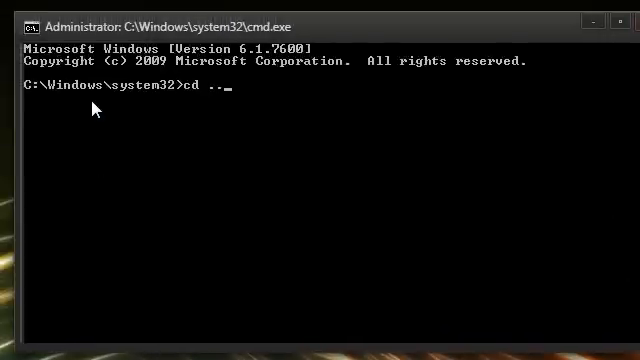
key("Return")
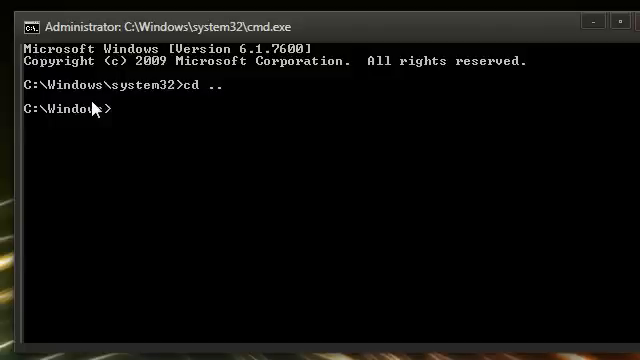
type("del explorer.exe")
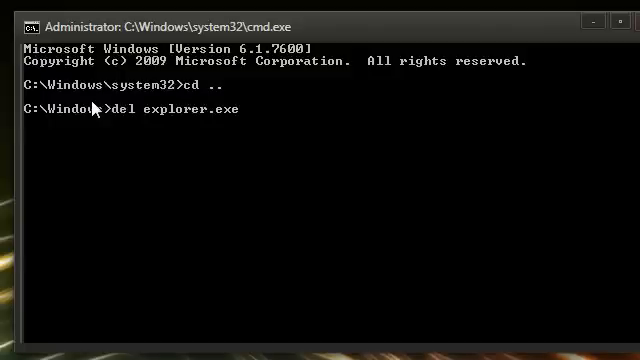
key("Return")
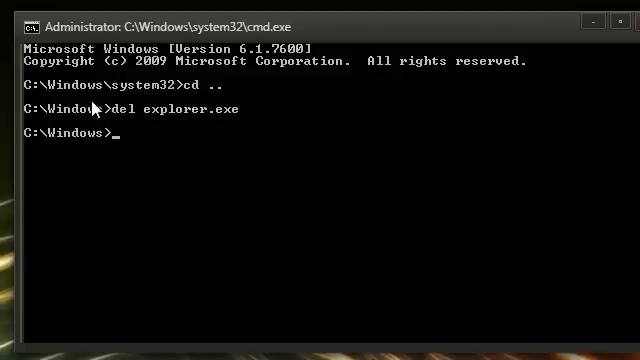
type("ren explo")
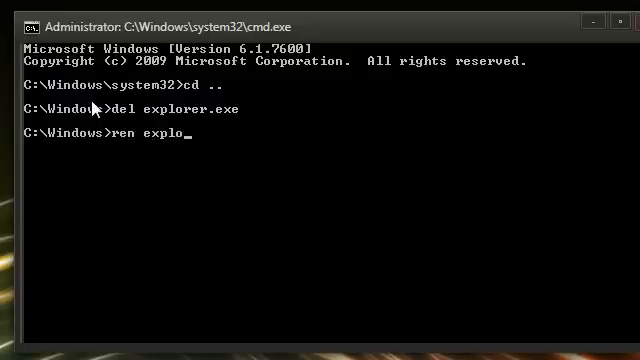
type("rer.exe.old explorer.exe.")
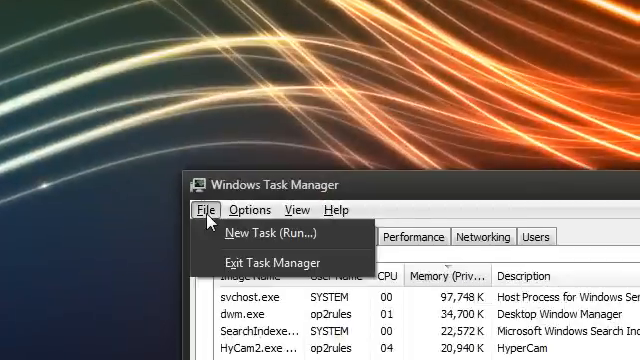
Open Task Manager's Create New Task dialog to relaunch Explorer
left_click(267, 233)
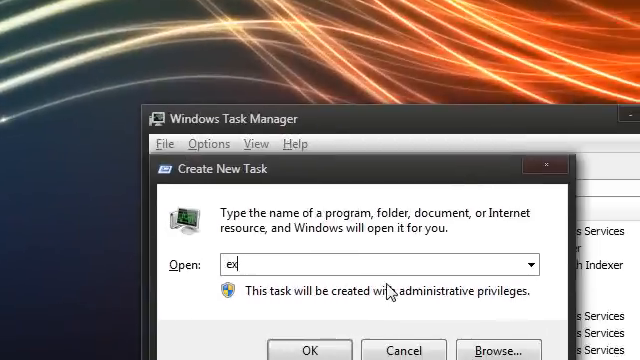